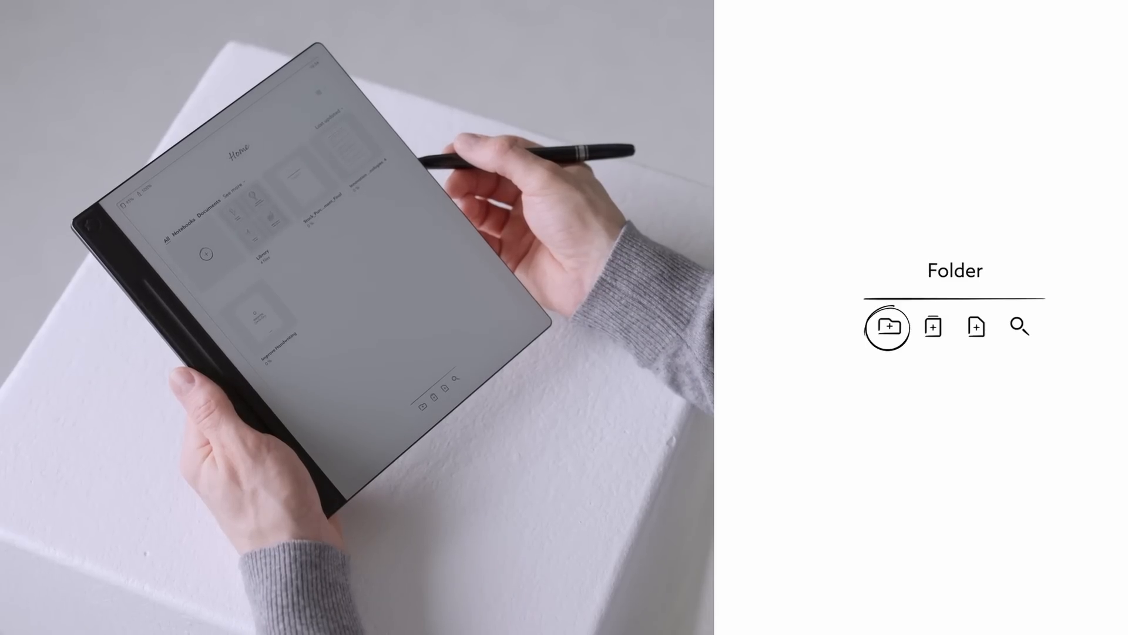
Open the control center with date, Wi-Fi, airplane mode, rotation lock, refresh and settings.
{"action": "left_click", "coordinate": [976, 327]}
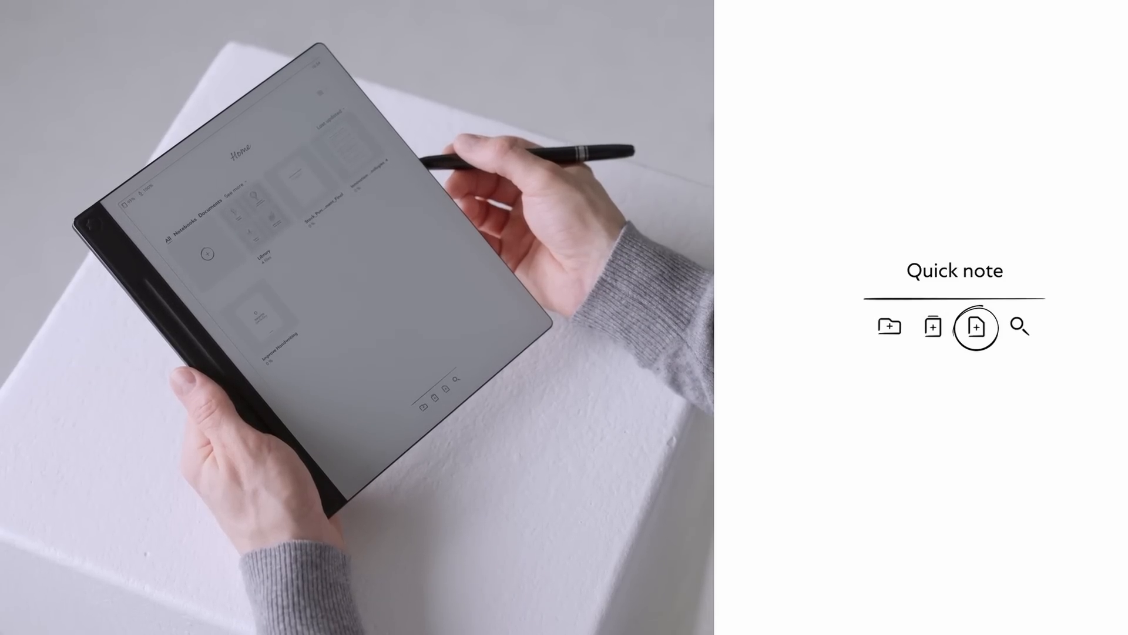
{"action": "left_click", "coordinate": [1019, 327]}
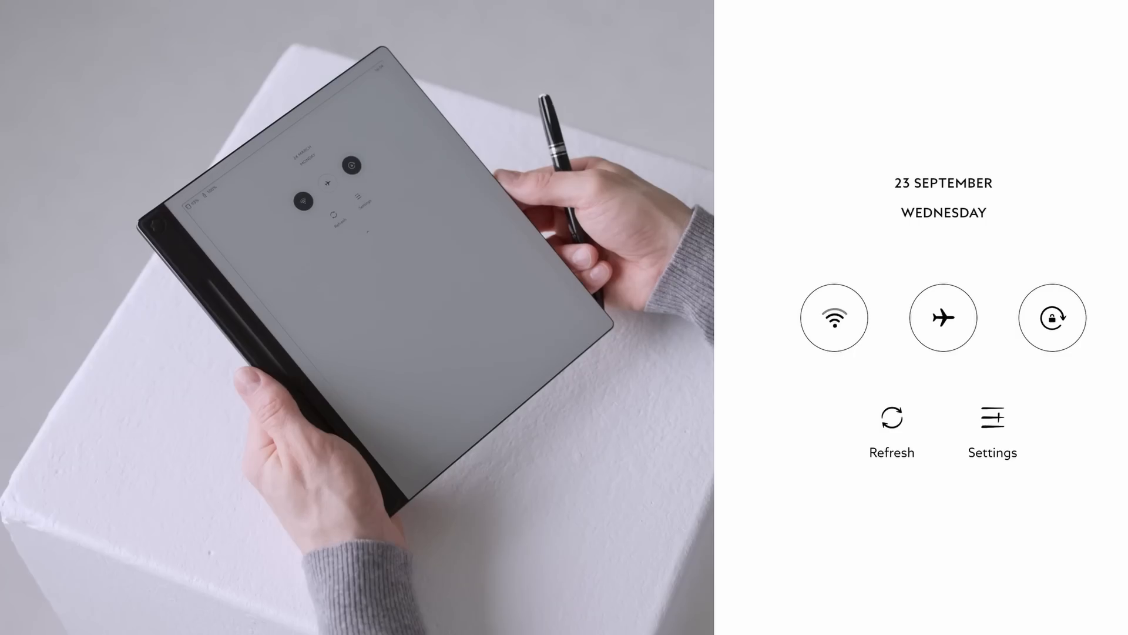
{"action": "left_click", "coordinate": [943, 317]}
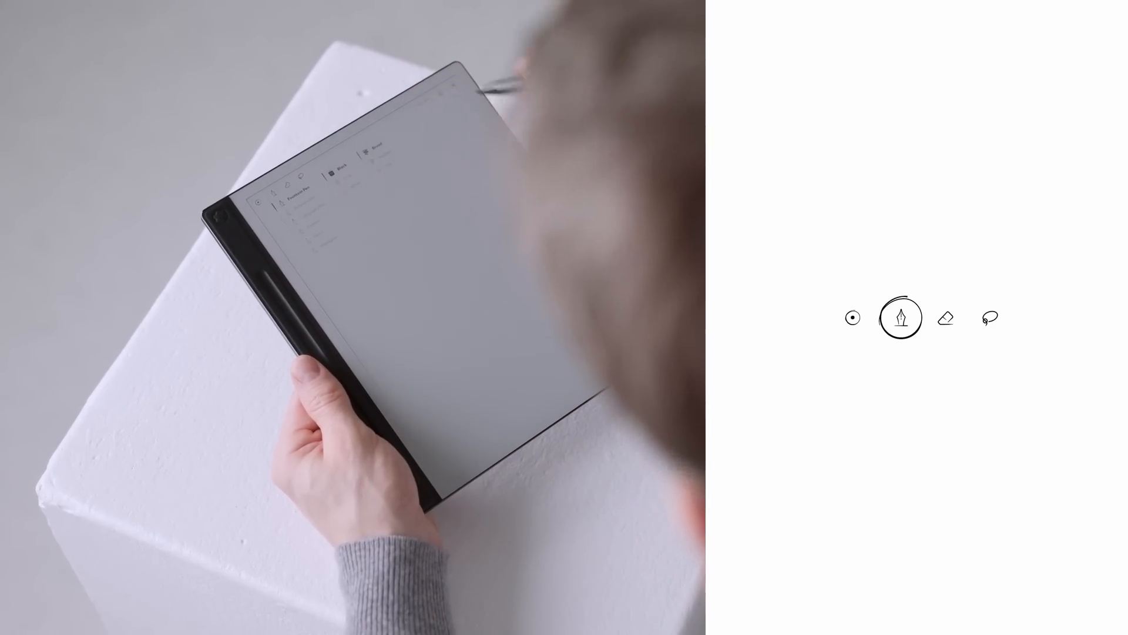
Choose a pen type, colour and width, then write 'Ideas for Team' on the note.
{"action": "left_click", "coordinate": [900, 317]}
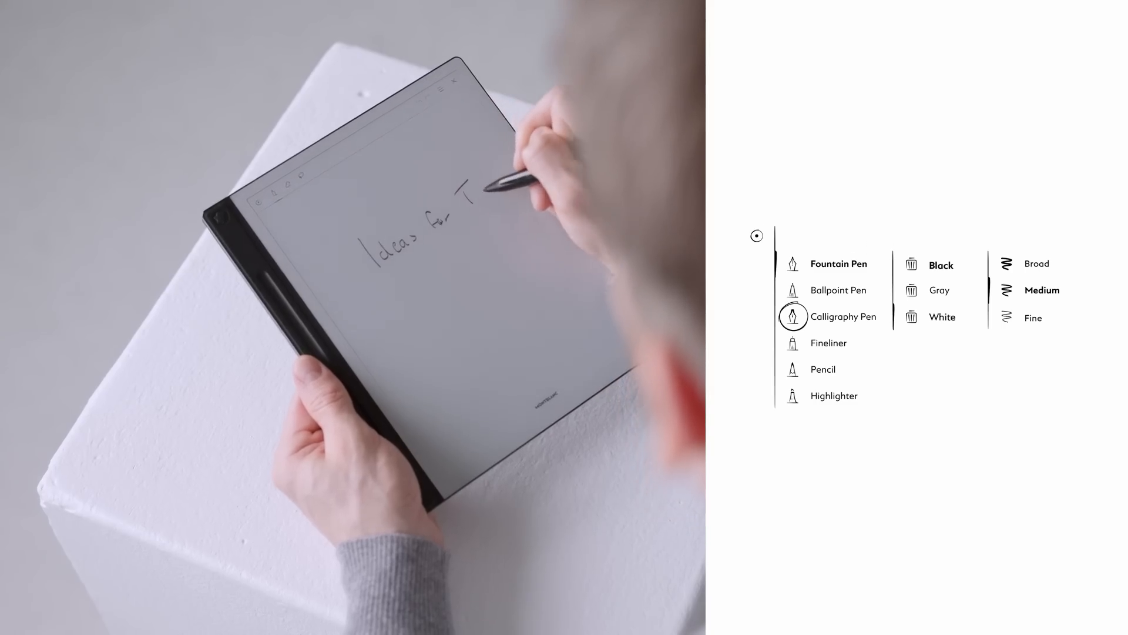
{"action": "left_click", "coordinate": [823, 369]}
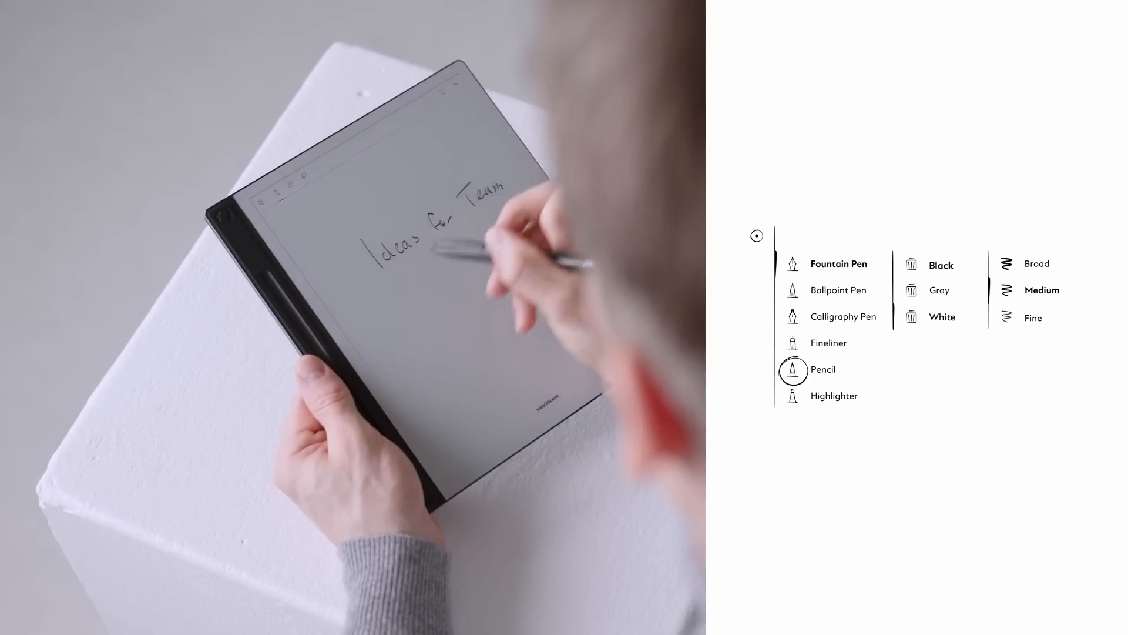